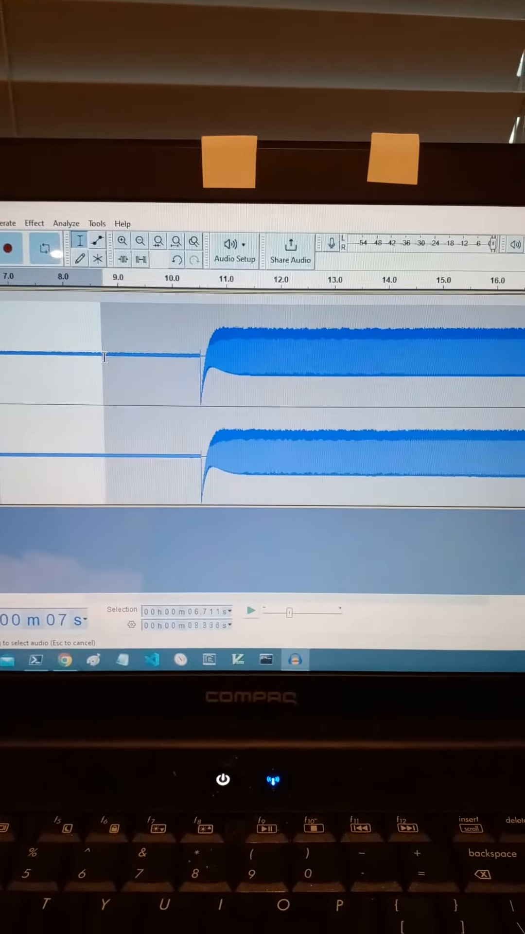
Plot the frequency spectrum of the selected quiet stretch via Analyze > Plot Spectrum.
left_click(66, 223)
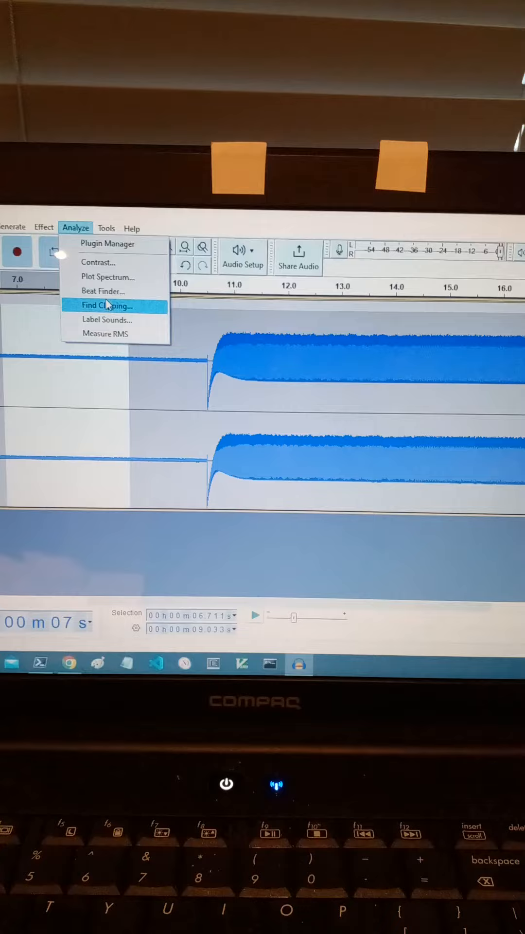
left_click(107, 276)
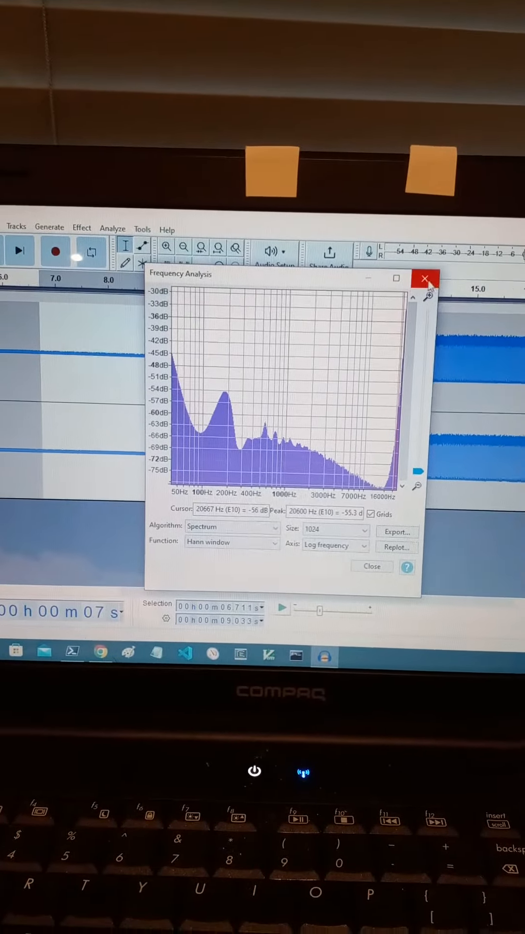
Close the quiet-section spectrum and plot the loud tone's spectrum showing its harmonic peaks.
left_click(424, 277)
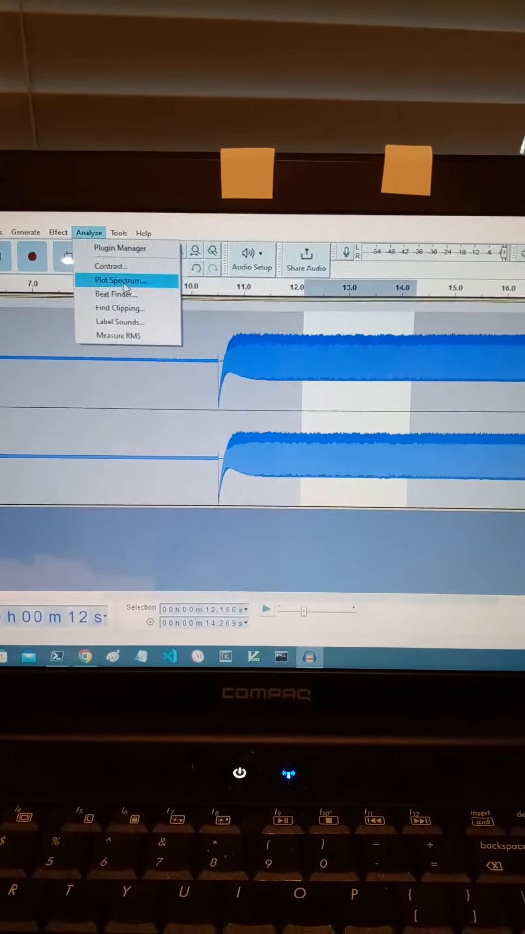
left_click(121, 280)
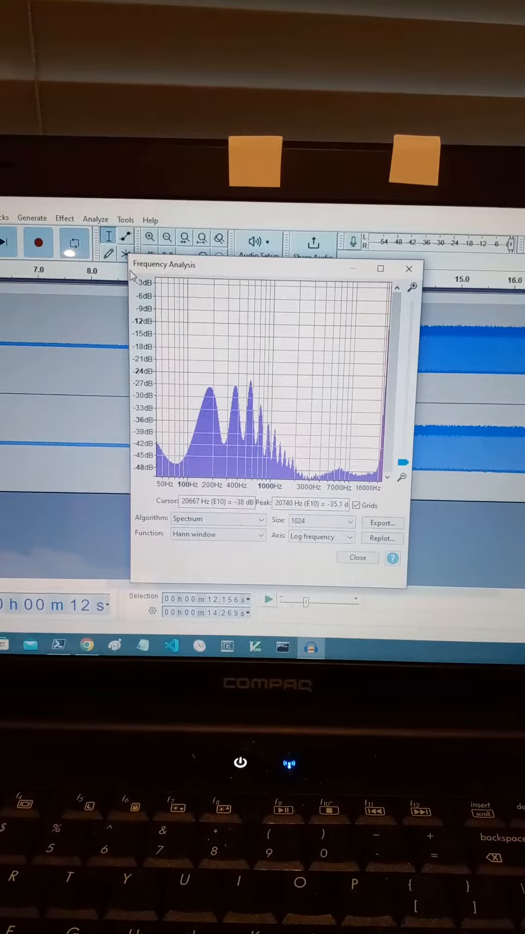